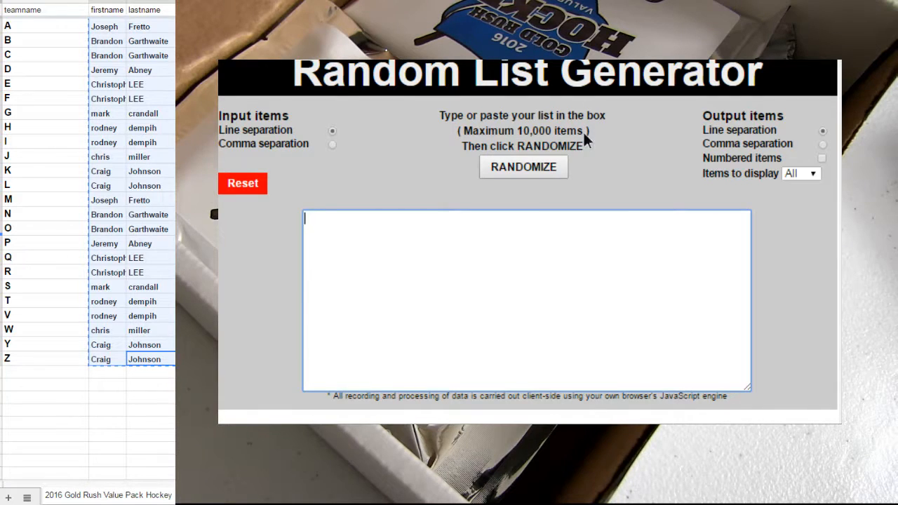
# - Shuffle the player names and paste the randomized first and last names into team rows A–Z
pyautogui.click(523, 167)
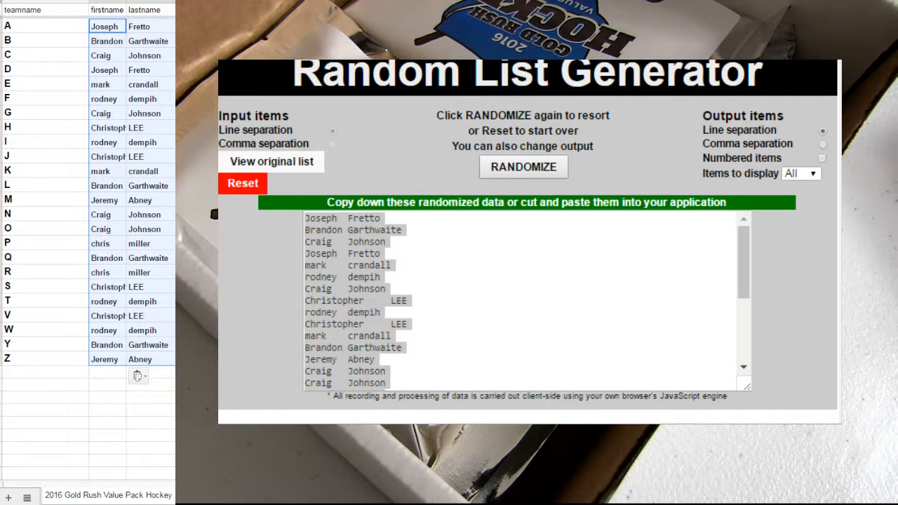
pyautogui.click(46, 156)
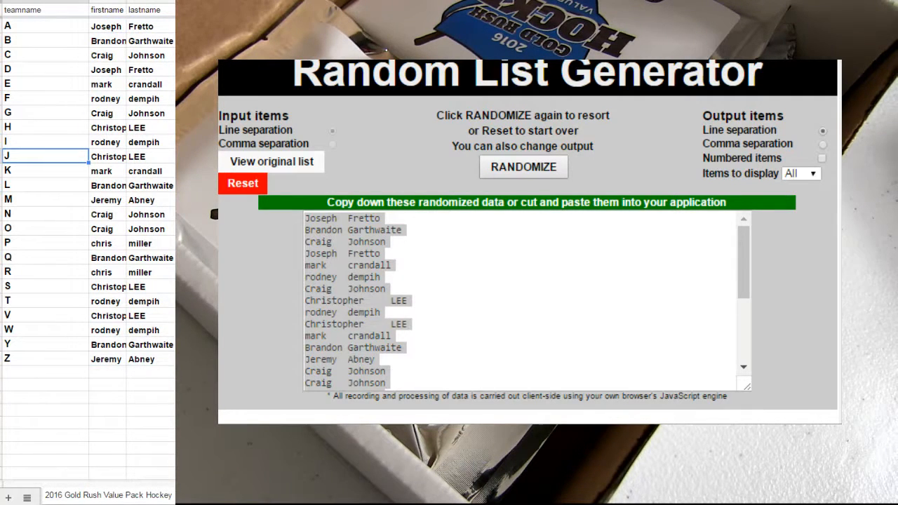